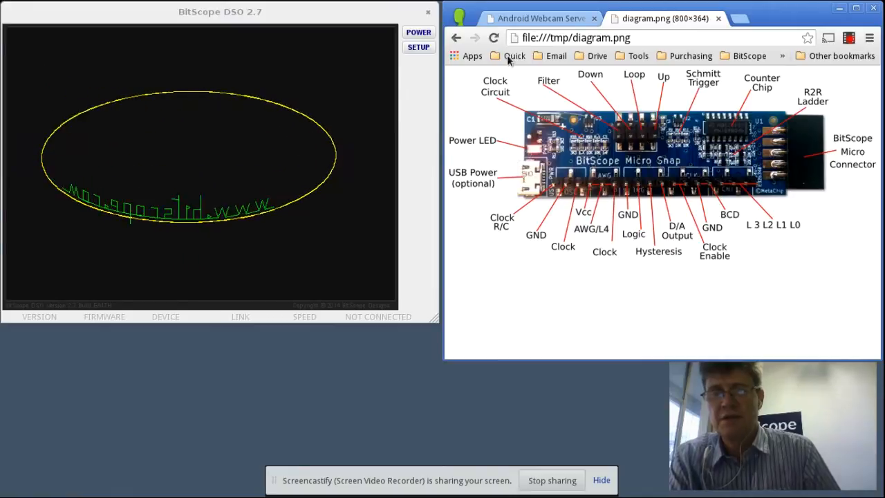
# Switch Chrome to the Android Webcam Server tab showing the live board feed.
pyautogui.click(540, 18)
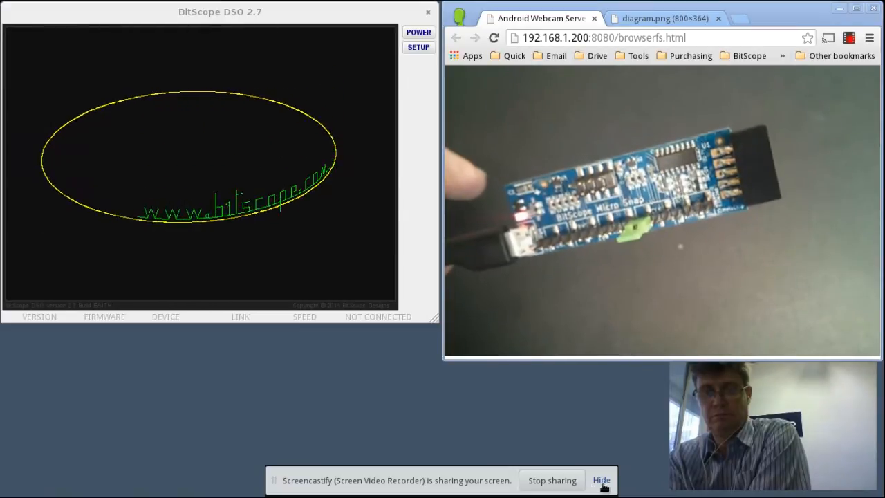
# Hide the screen-sharing bar to show the Snap board connected to the Micro on the webcam.
pyautogui.click(600, 480)
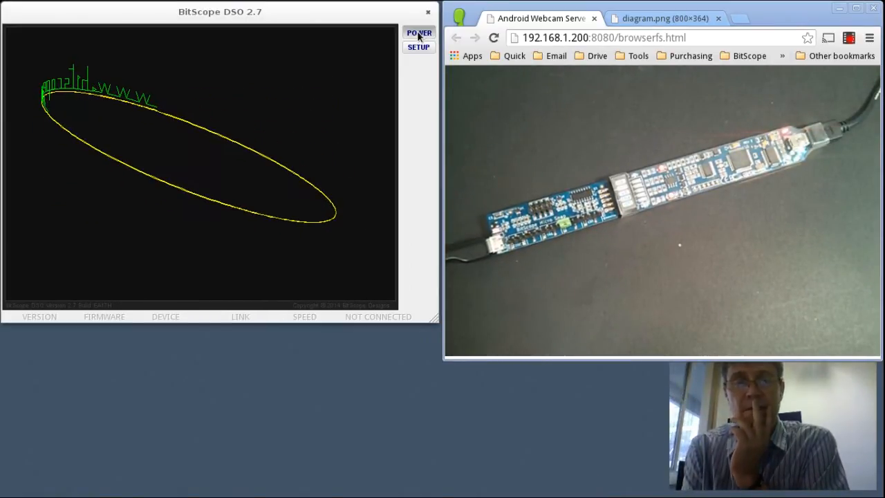
# Start the scope connected to the Micro and adjust the horizontal timebase for the sawtooth signal.
pyautogui.click(418, 33)
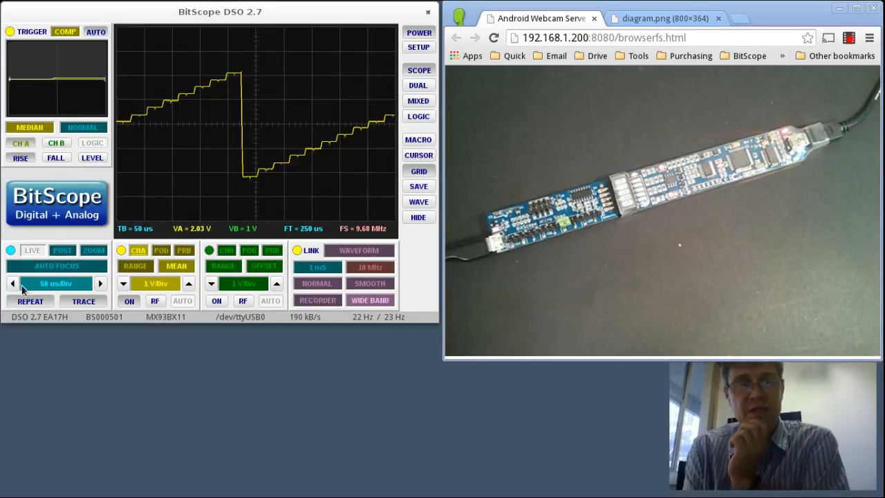
pyautogui.click(11, 284)
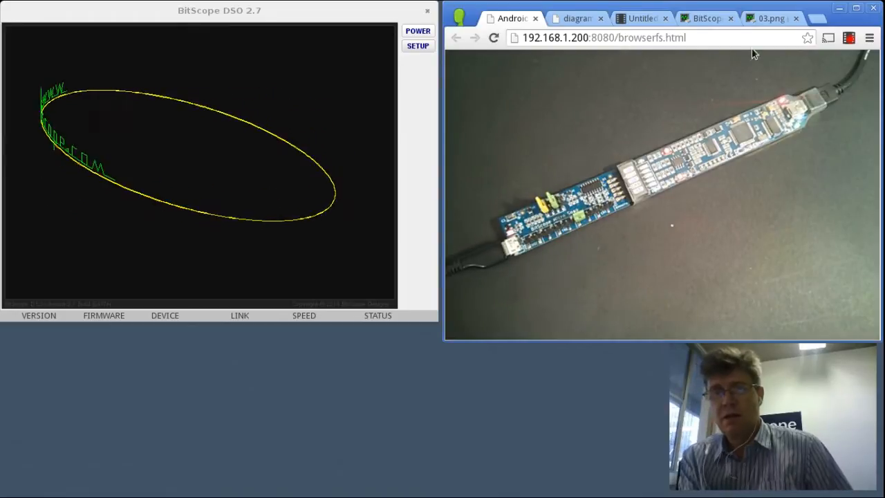
# Show the blog's mixed-signal capture image 03.png on bitscope.com in Chrome.
pyautogui.click(771, 18)
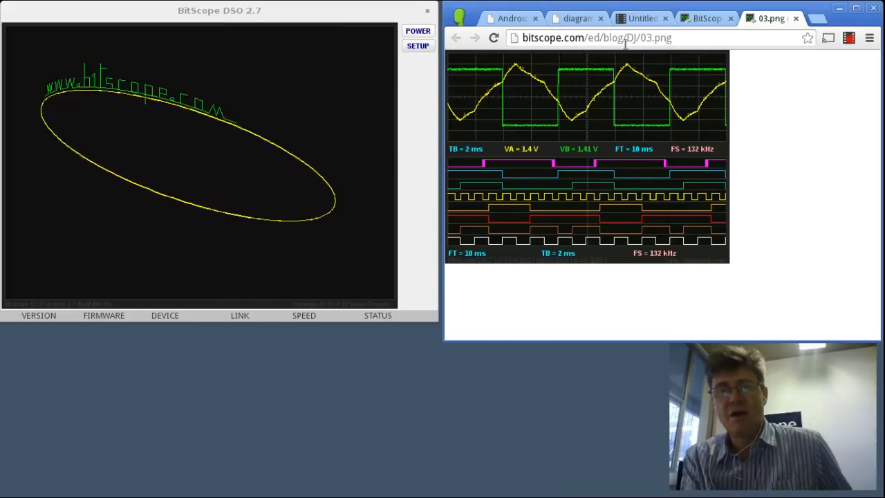
# Power the scope back up and dismiss the software expiry notice to show the triangle waveform.
pyautogui.click(512, 18)
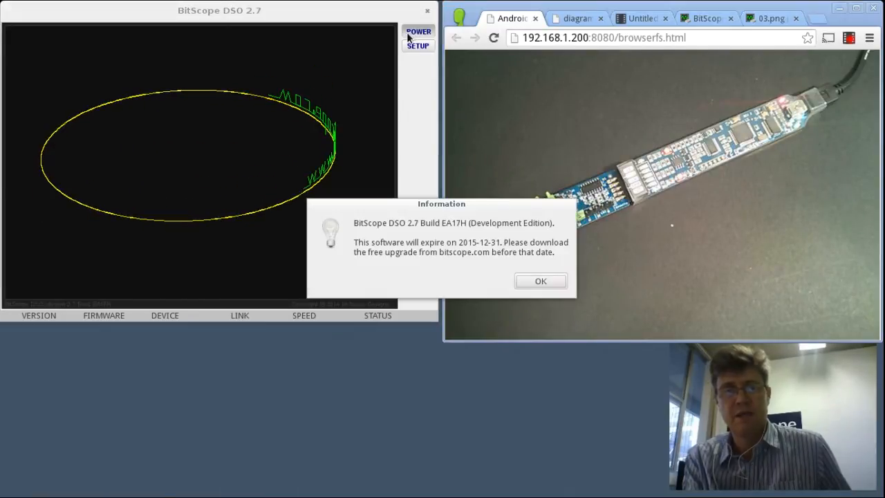
pyautogui.moveTo(289, 121)
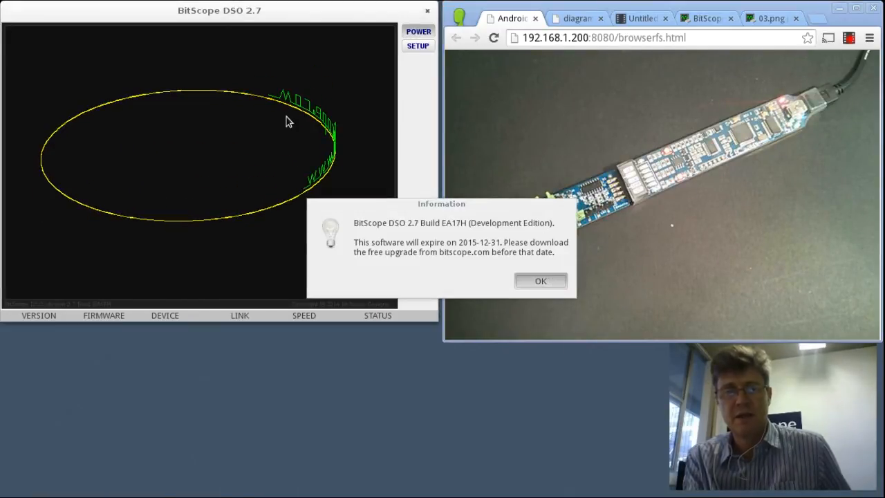
pyautogui.click(539, 281)
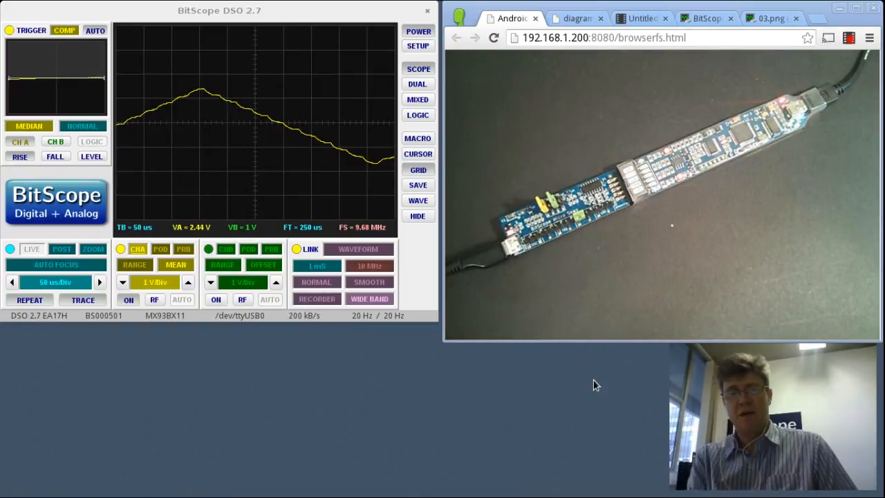
pyautogui.moveTo(242, 218)
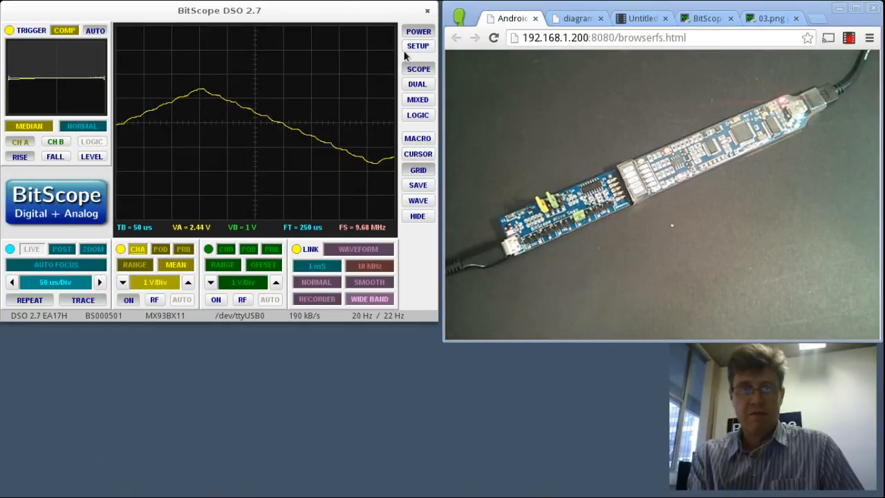
pyautogui.click(418, 99)
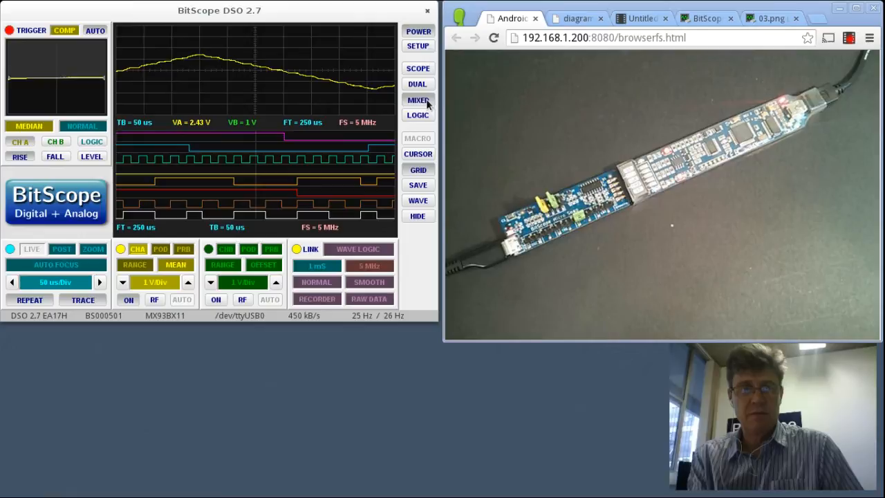
pyautogui.click(11, 282)
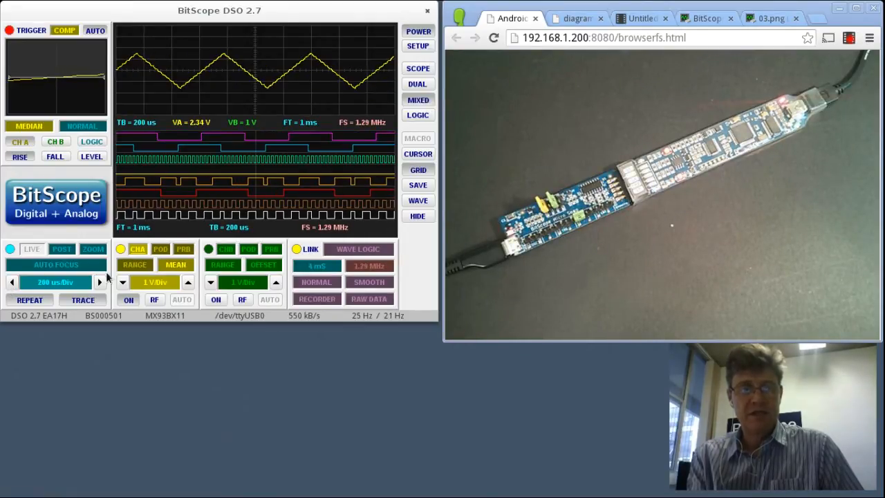
pyautogui.click(11, 282)
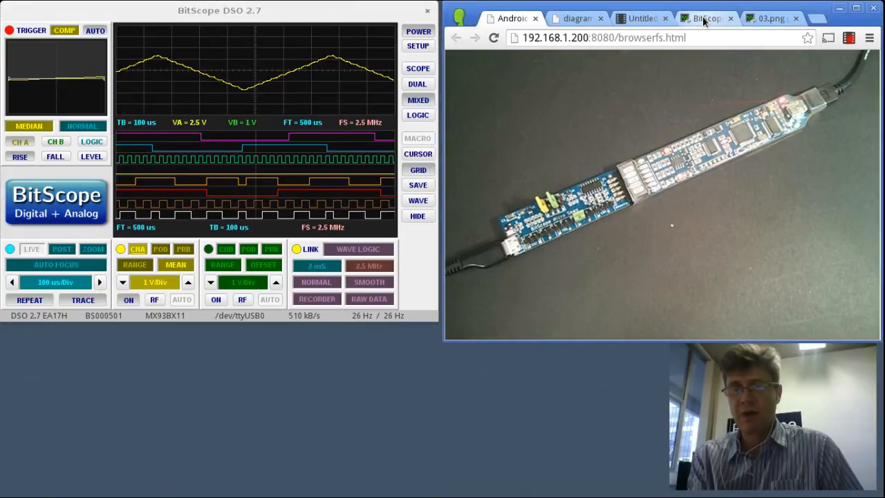
pyautogui.click(769, 18)
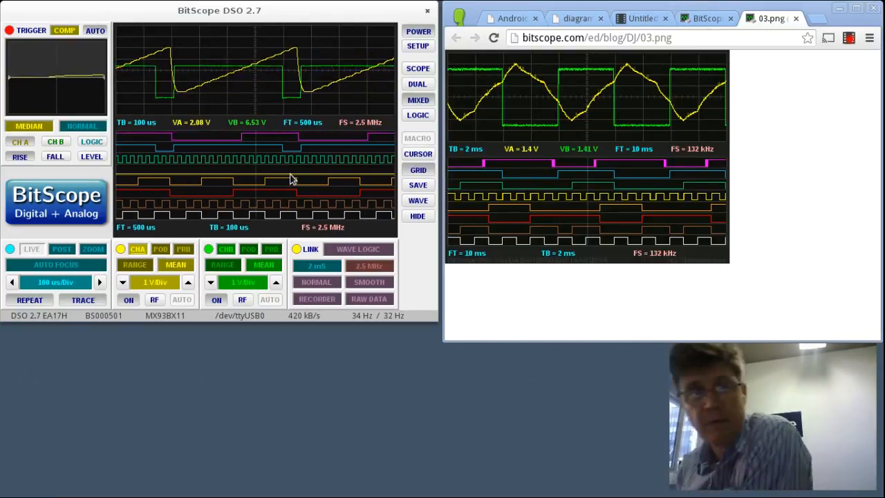
pyautogui.moveTo(303, 204)
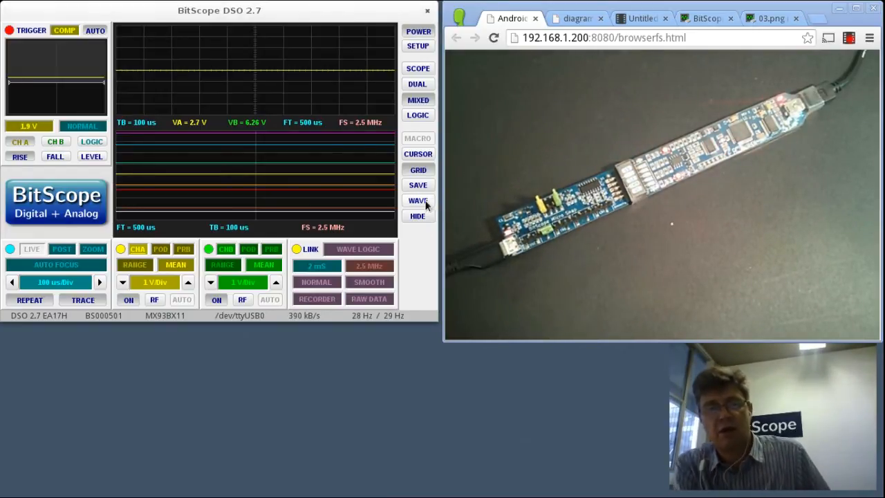
# Set the Wave Control generator to a STEP square waveform and adjust its frequency slider.
pyautogui.click(418, 200)
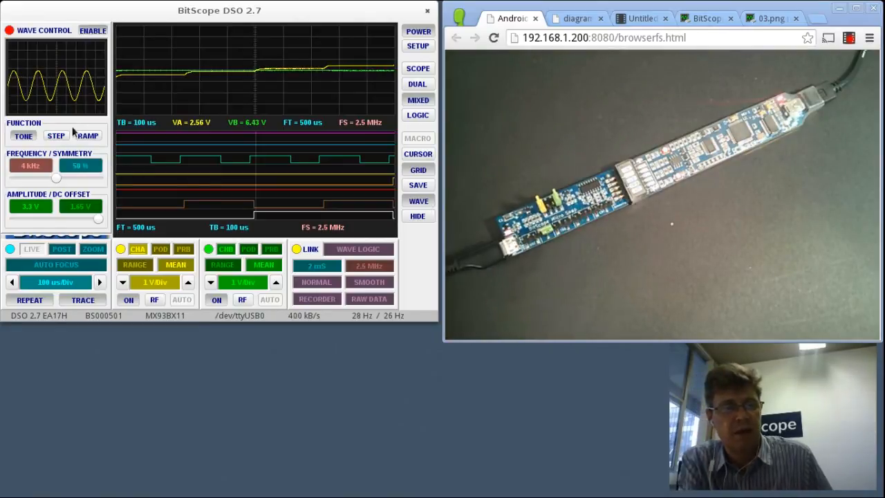
pyautogui.click(55, 135)
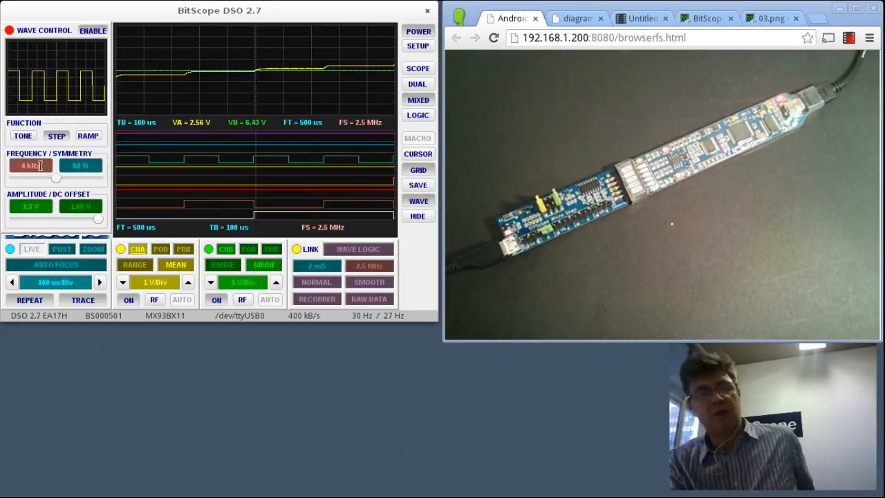
pyautogui.moveTo(56, 177); pyautogui.dragTo(90, 177)
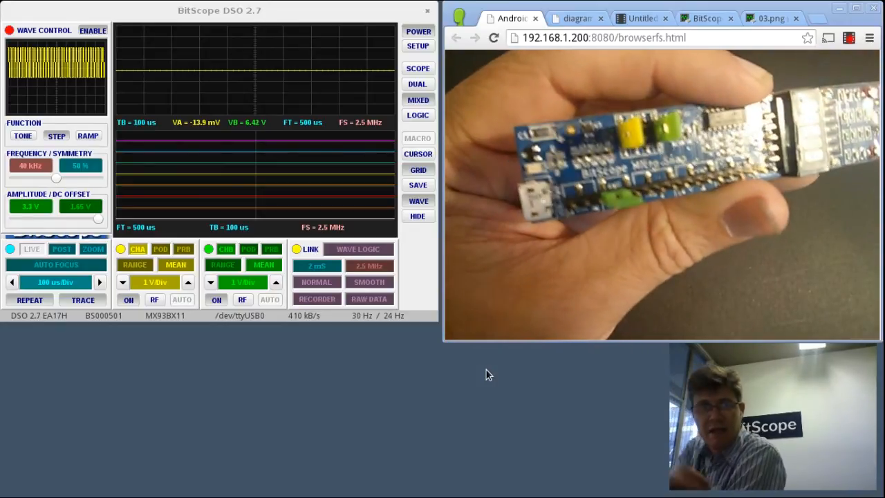
pyautogui.click(57, 135)
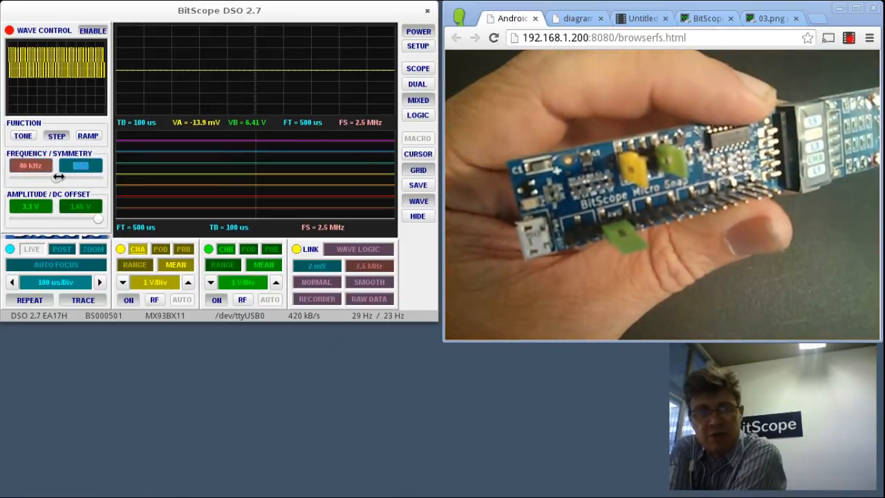
# Adjust the Symmetry slider in Wave Control to change the square wave's duty cycle.
pyautogui.moveTo(80, 166); pyautogui.dragTo(97, 166)
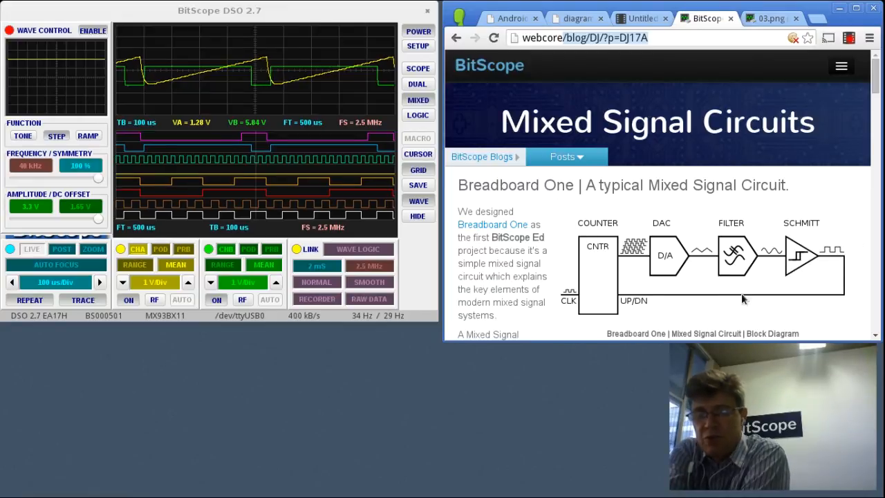
pyautogui.moveTo(606, 276)
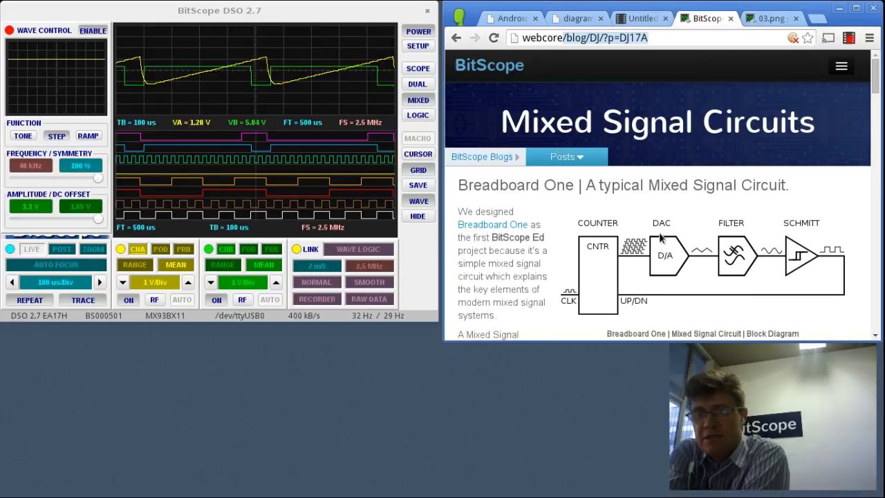
pyautogui.moveTo(736, 248)
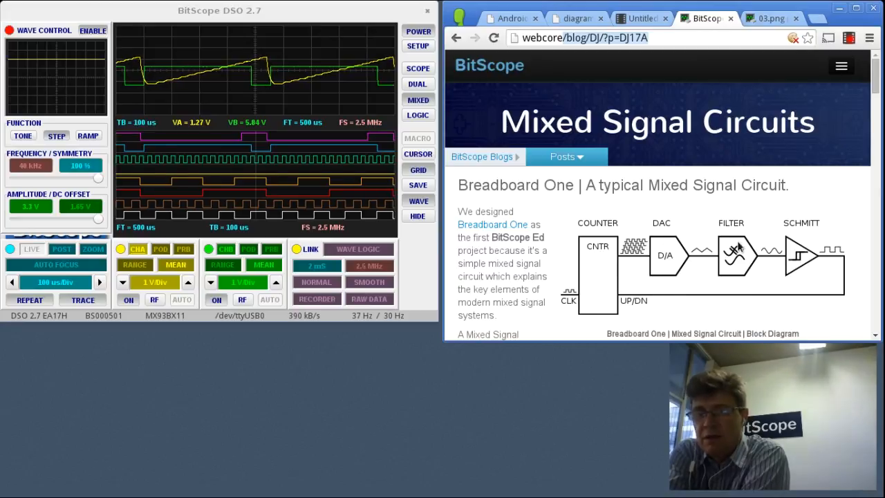
pyautogui.moveTo(667, 307)
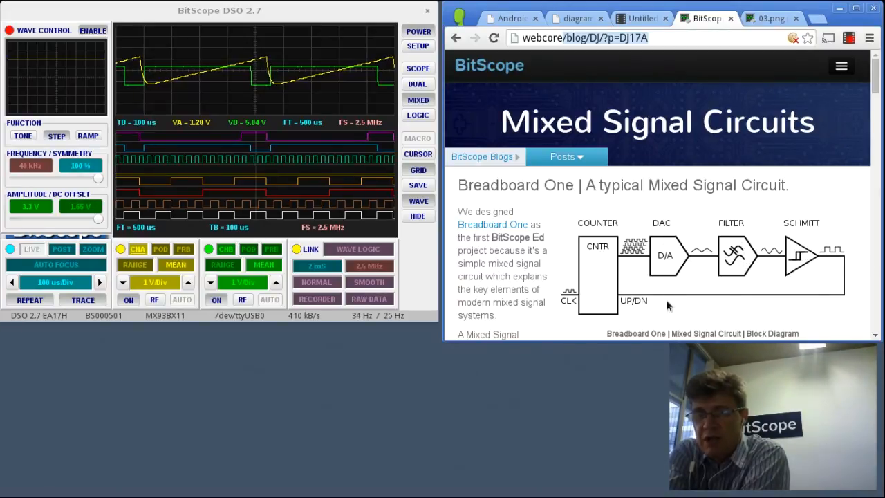
pyautogui.moveTo(625, 304)
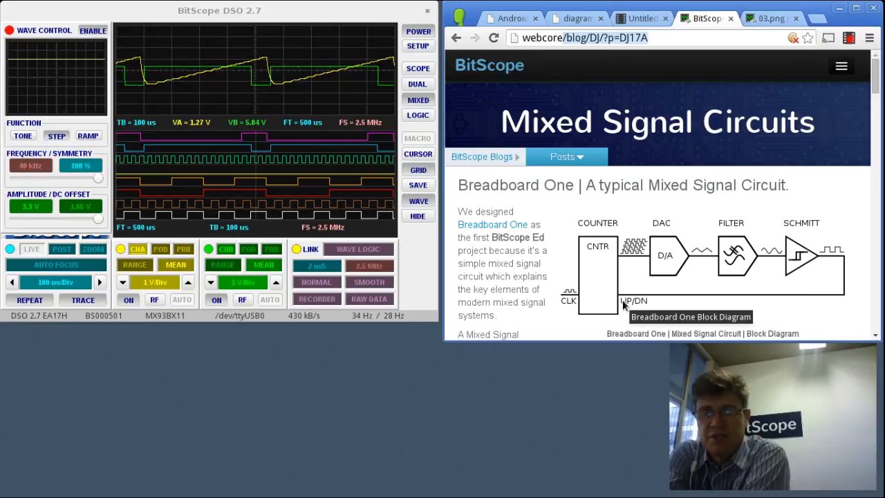
pyautogui.moveTo(717, 180)
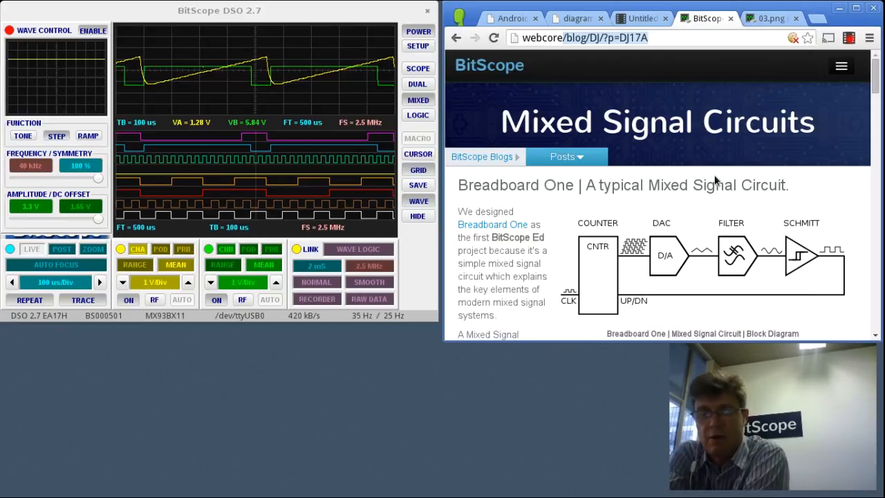